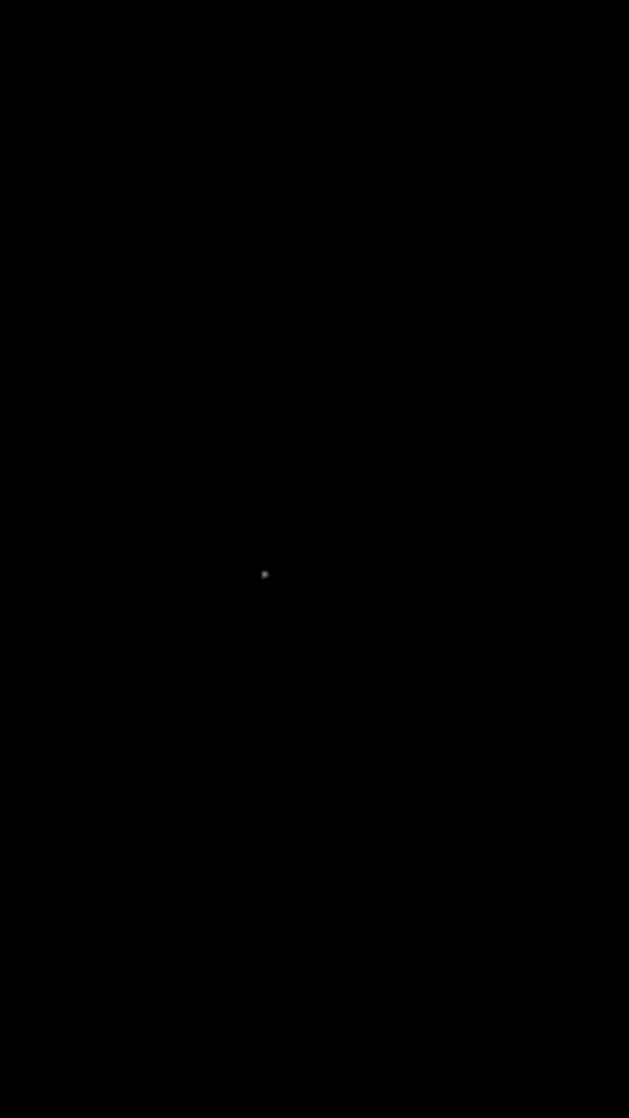
mouse_move(299, 543)
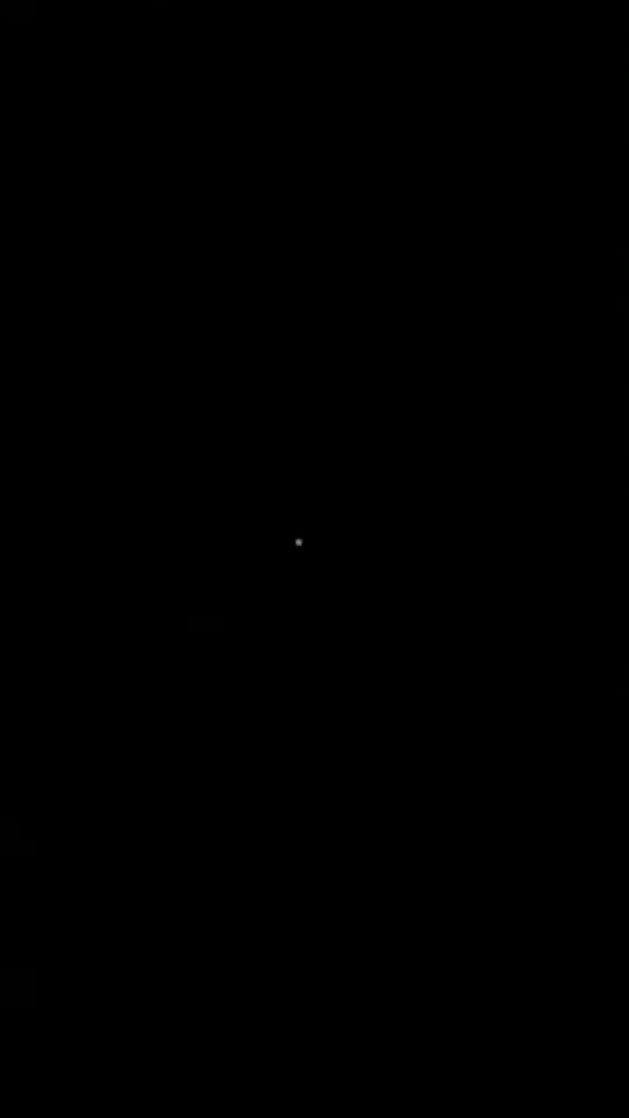